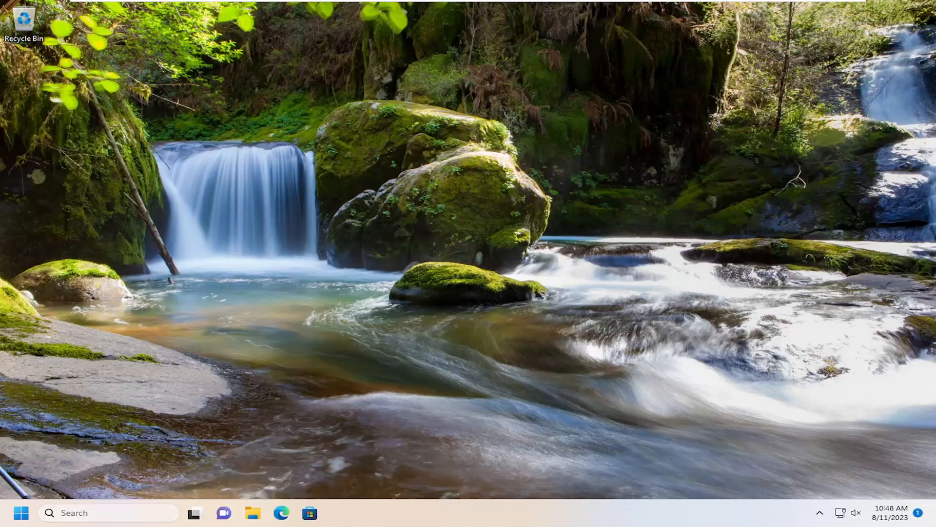
# - Search for 'settings' and launch the Windows Settings app
pyautogui.write('settings')
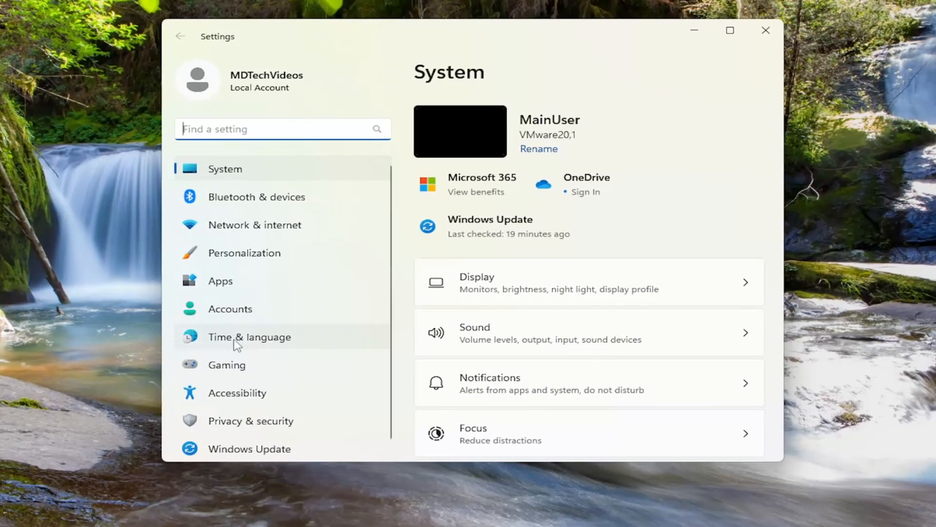
# - Go to Time & language, Language & region, and show English (United States) actions
pyautogui.click(249, 337)
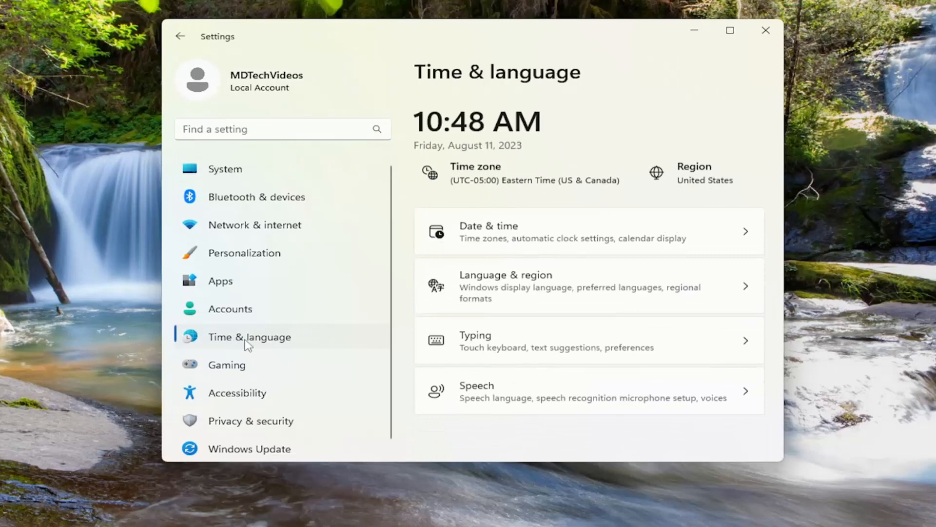
pyautogui.moveTo(360, 340)
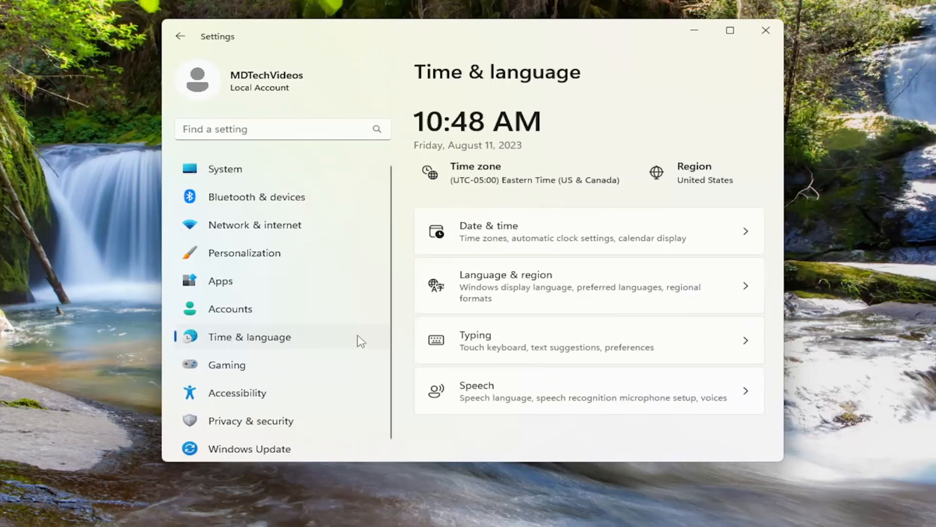
pyautogui.moveTo(541, 290)
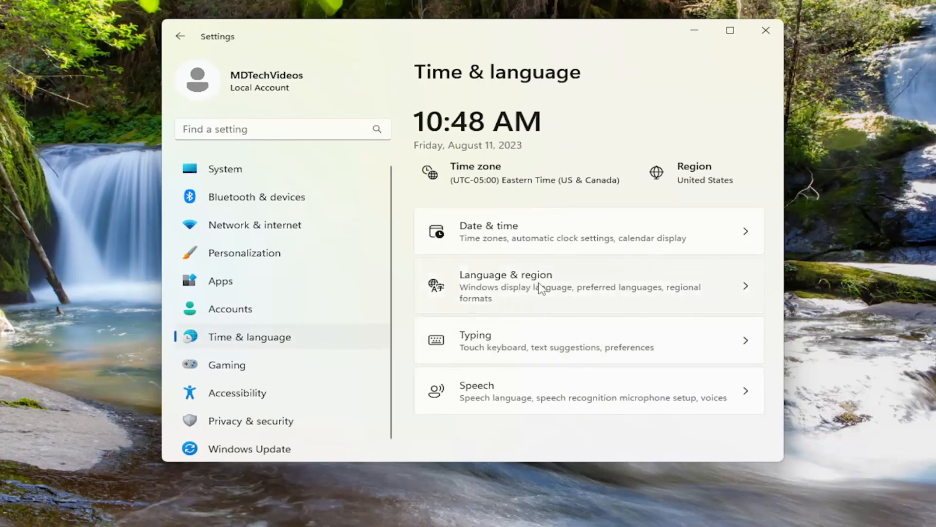
pyautogui.click(506, 285)
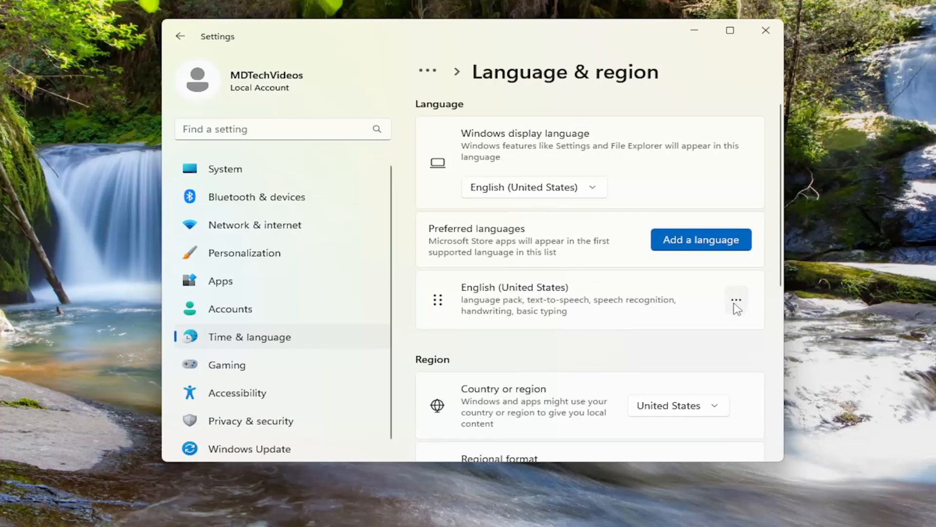
pyautogui.click(737, 300)
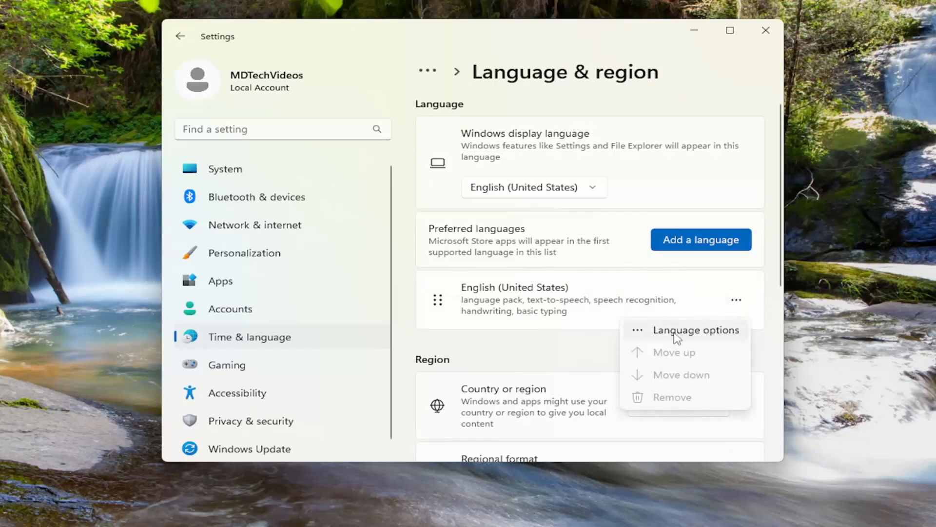
# - Open English (United States) language options and show the US QWERTY keyboard's actions
pyautogui.click(695, 330)
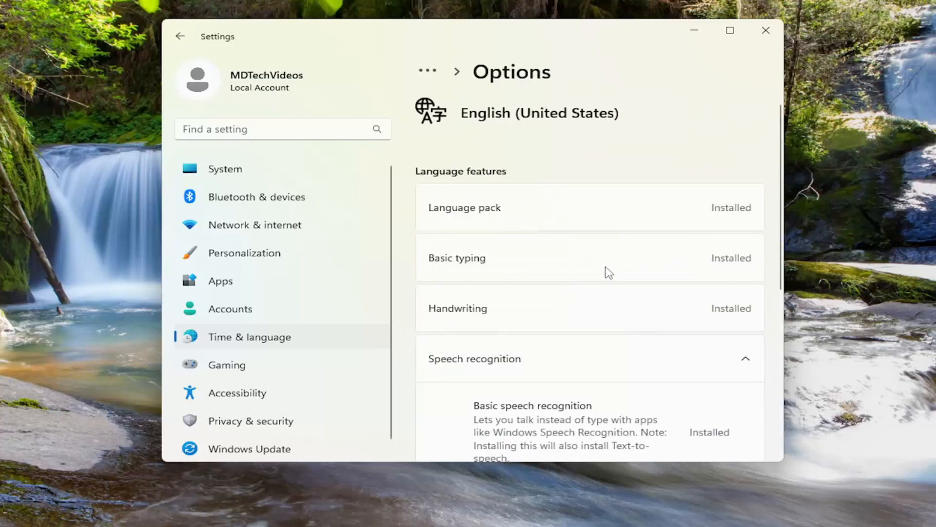
pyautogui.scroll(-3)
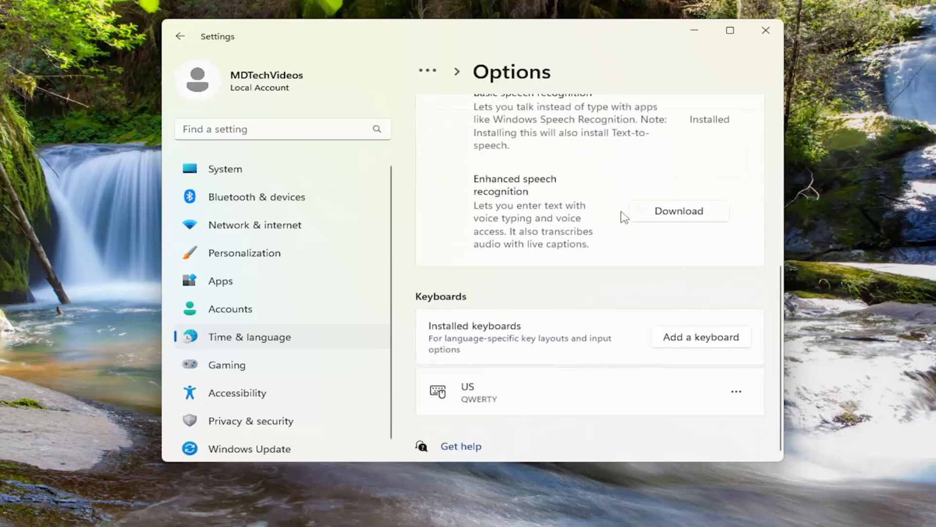
pyautogui.moveTo(686, 409)
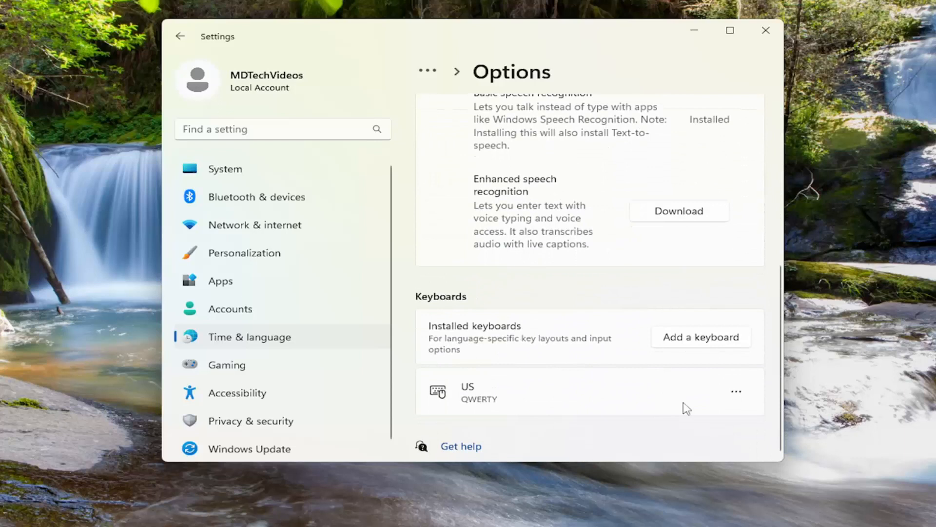
pyautogui.moveTo(457, 407)
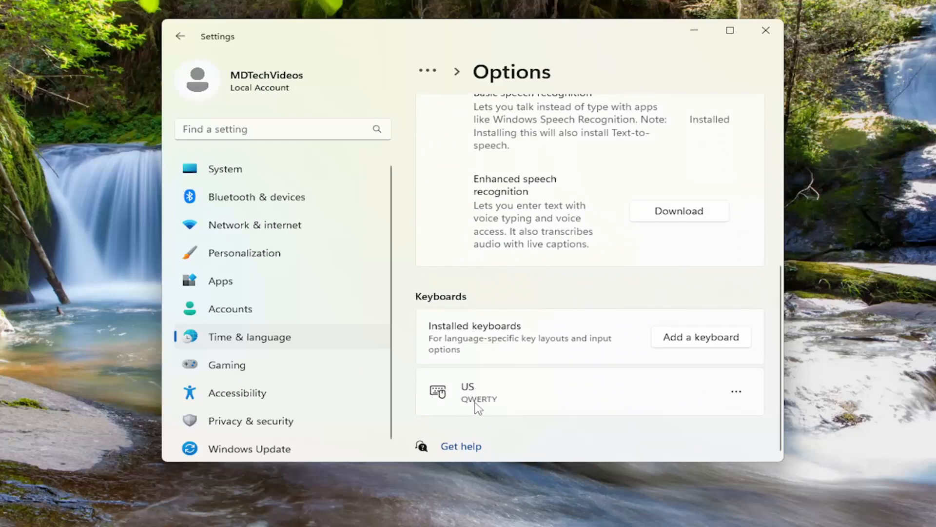
pyautogui.moveTo(490, 402)
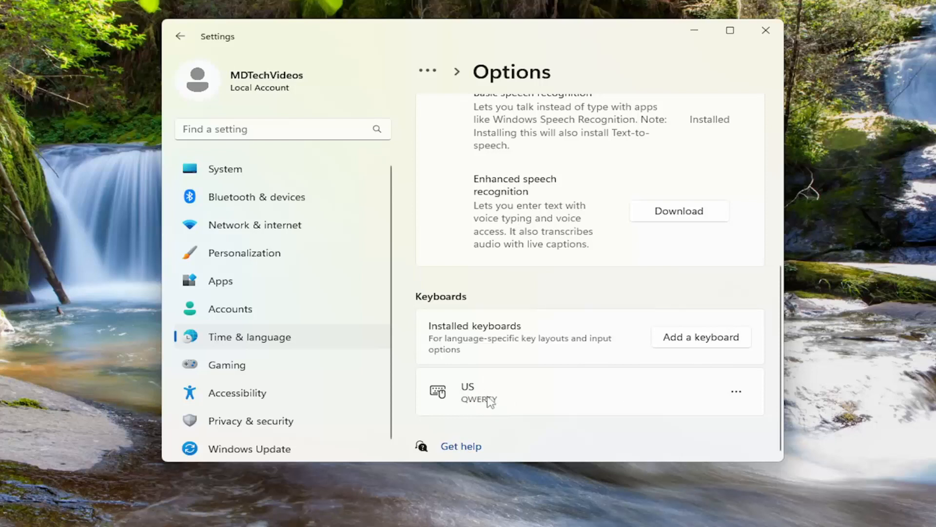
pyautogui.moveTo(489, 401)
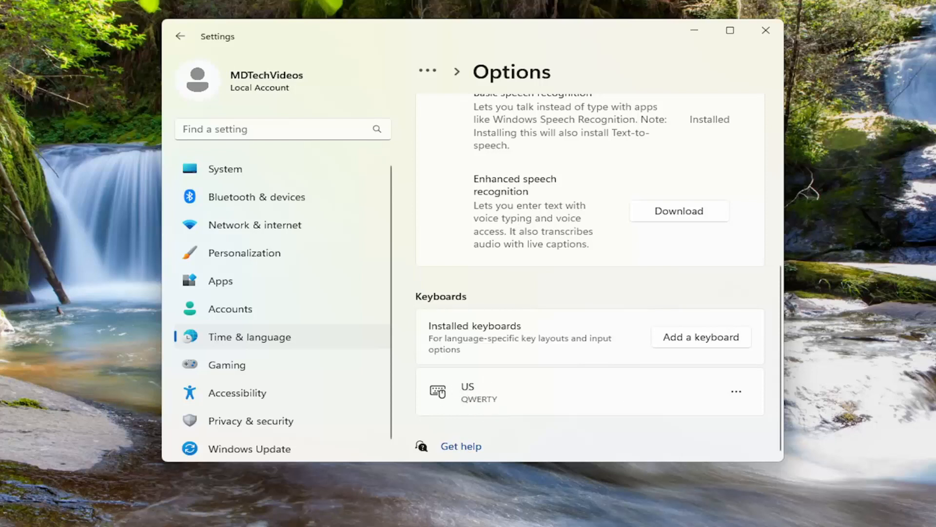
pyautogui.moveTo(736, 391)
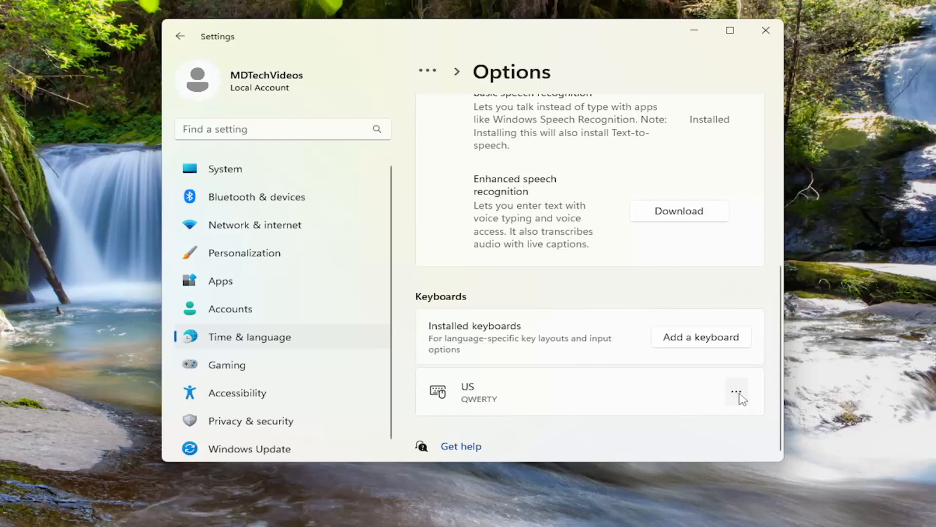
pyautogui.click(736, 392)
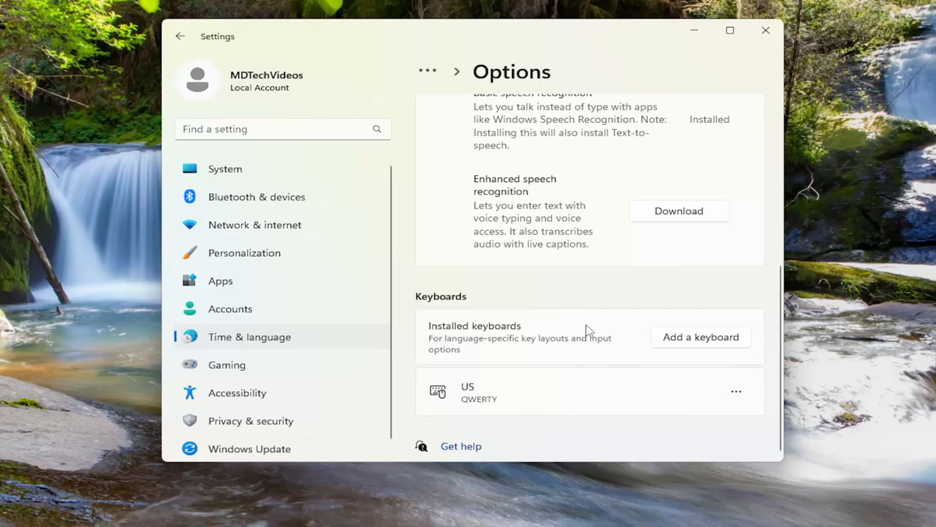
pyautogui.moveTo(487, 404)
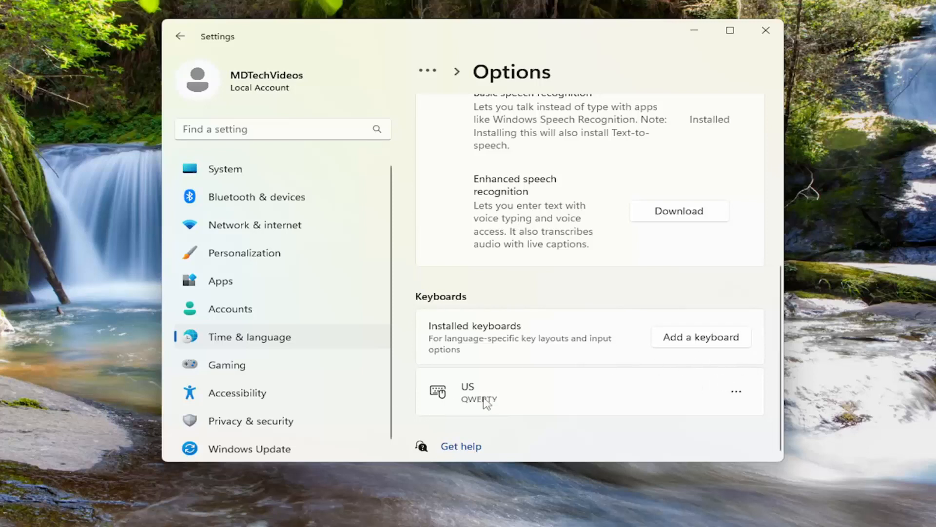
pyautogui.moveTo(484, 403)
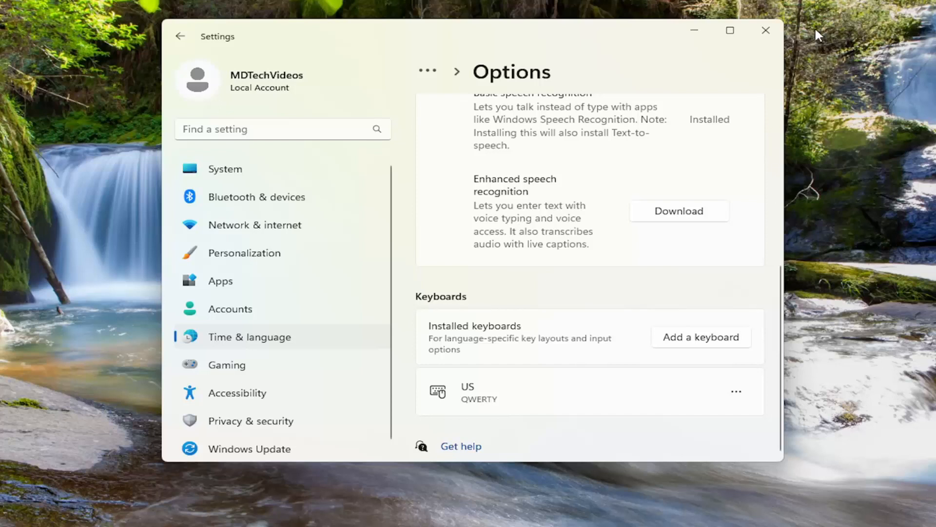
pyautogui.moveTo(115, 152)
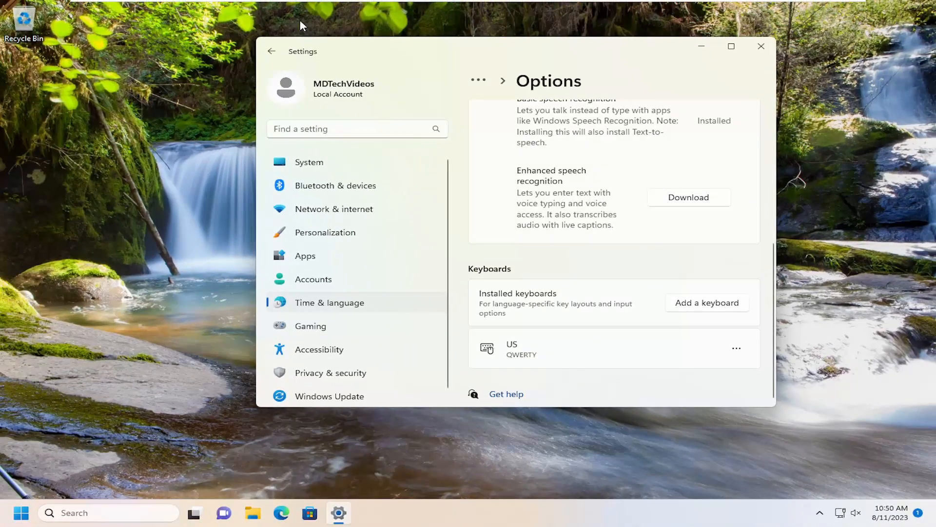
# - Launch On-Screen Keyboard by searching 'on screen' from Start, then close it
pyautogui.click(21, 513)
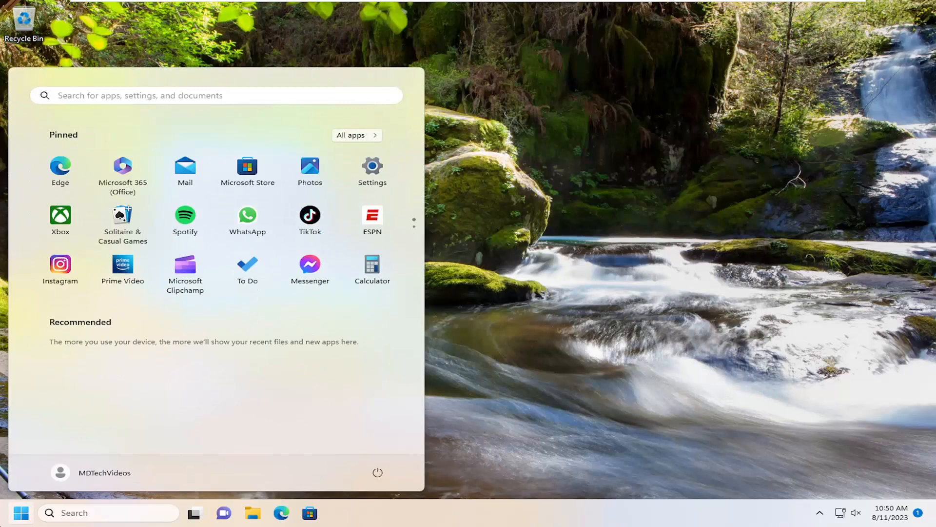
pyautogui.write('on screen')
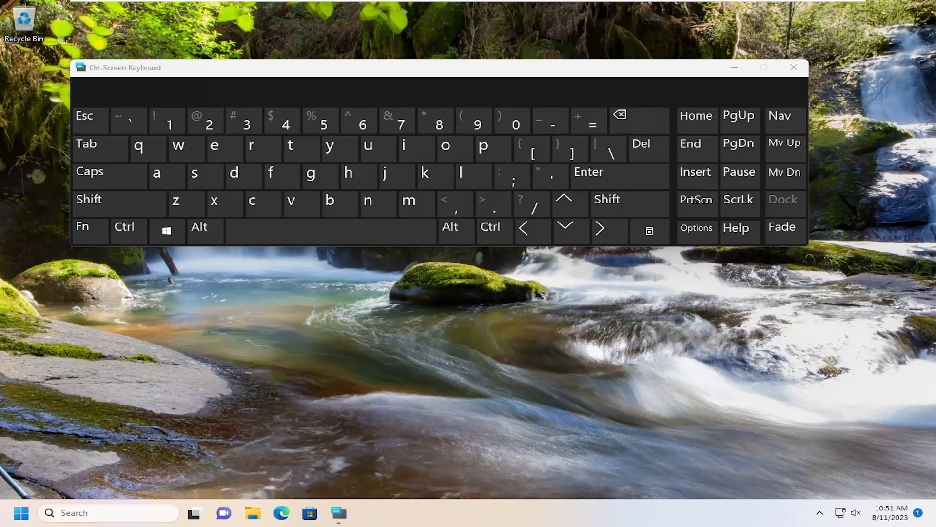
pyautogui.click(793, 68)
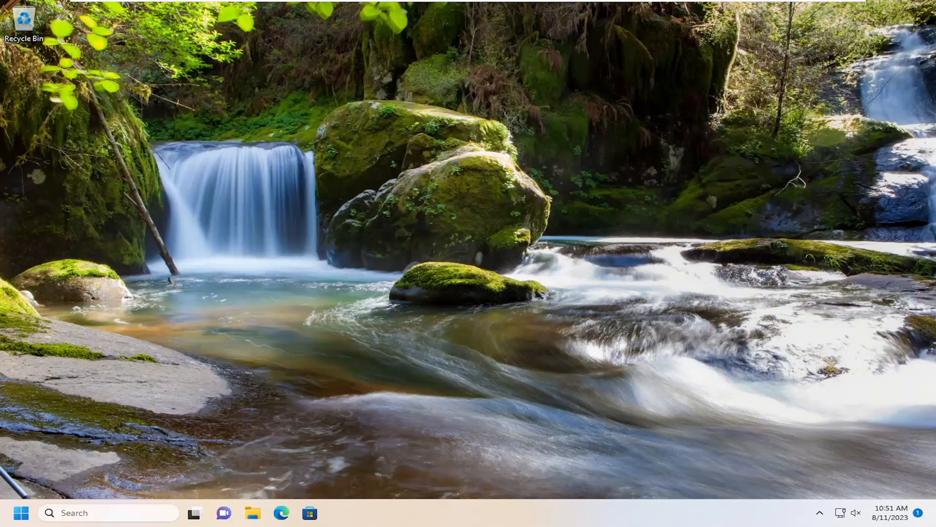